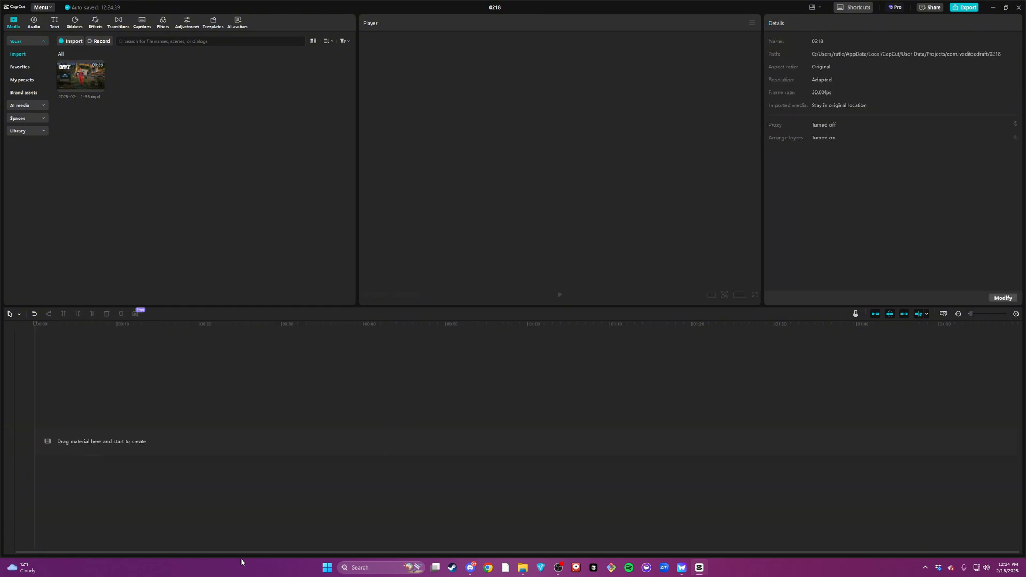
Add the DayZ gameplay clip to the timeline and bring up the top clip's context menu.
left_click_drag(79, 74, 229, 440)
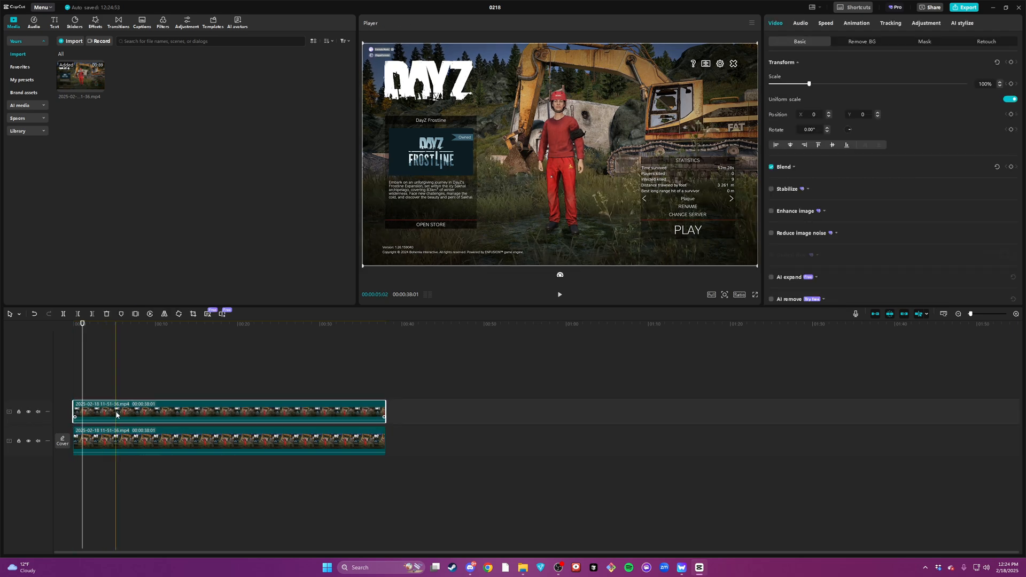
right_click(117, 411)
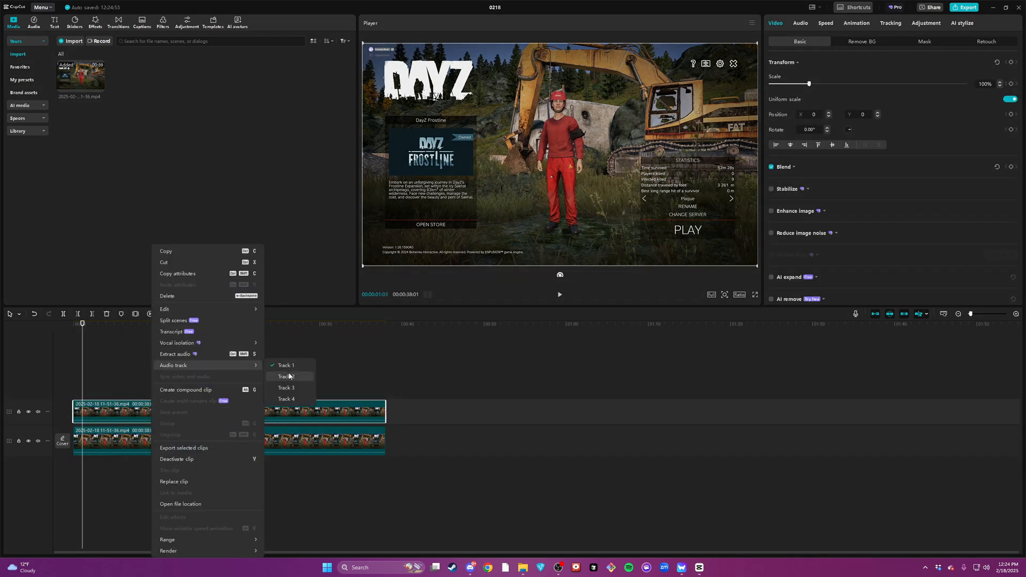